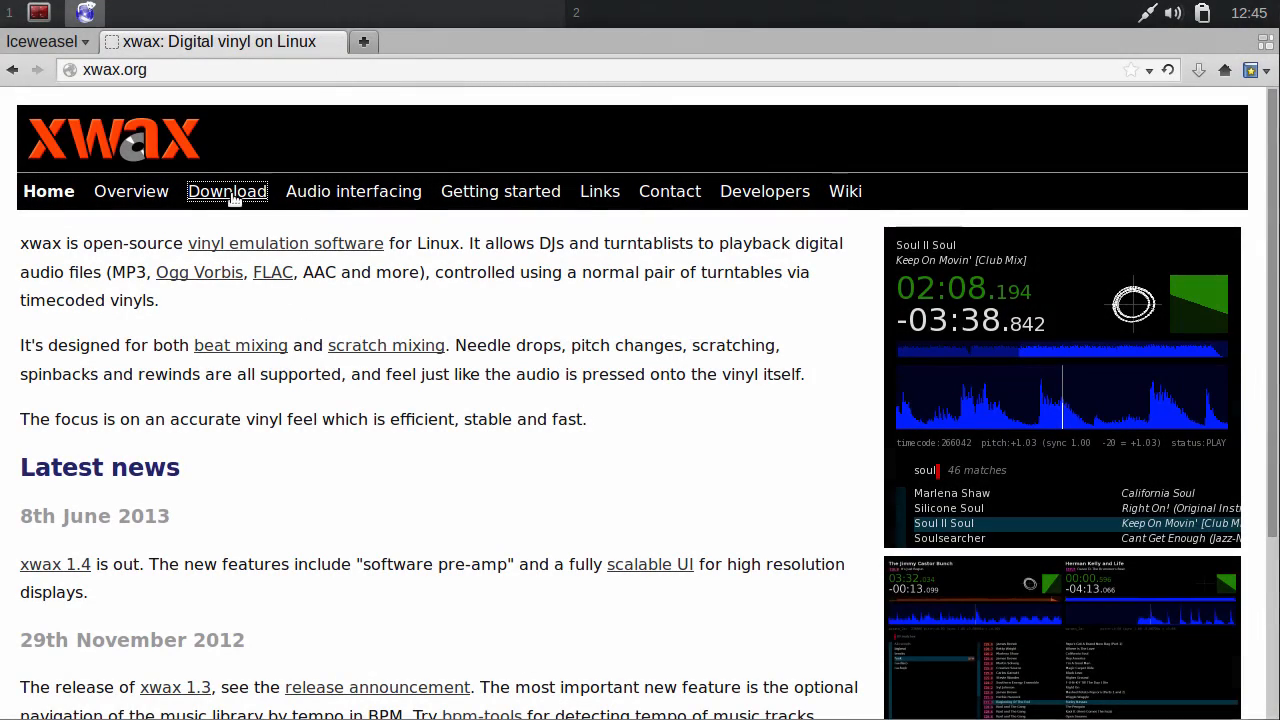
Follow the Download link on xwax.org and switch to the terminal.
{"action": "left_click", "coordinate": [228, 192]}
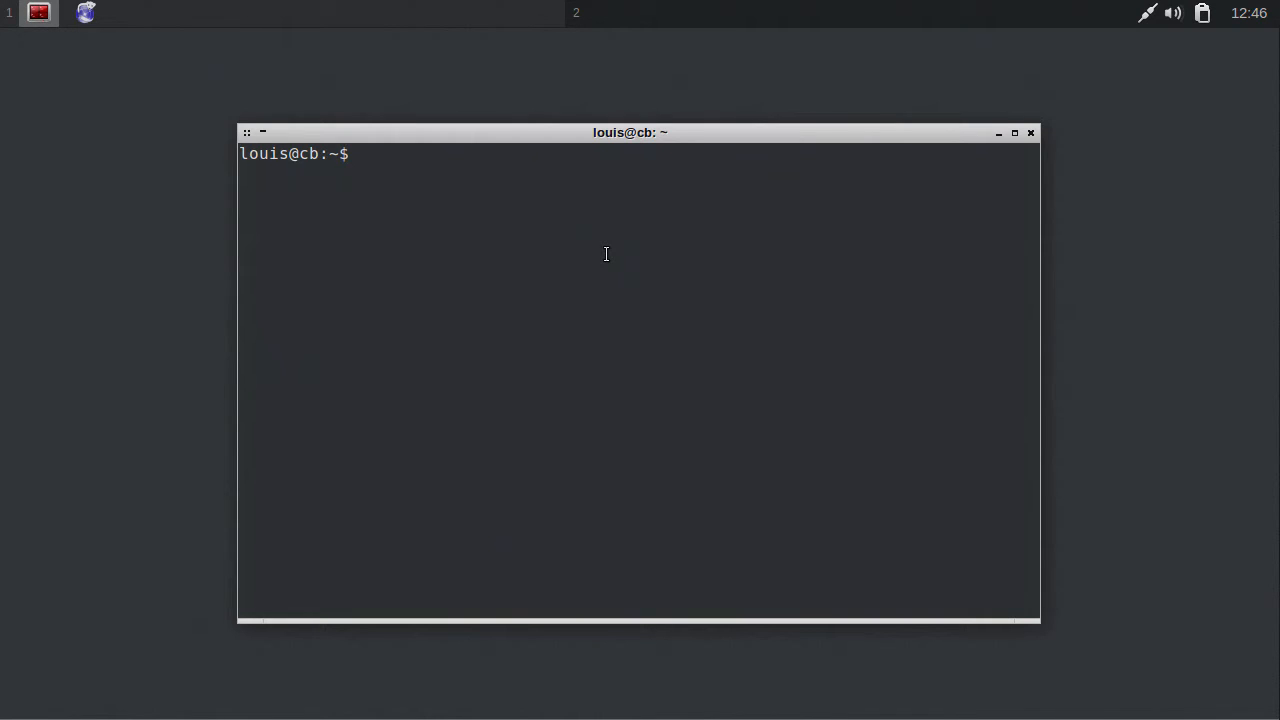
Install build-essential, libasound2, libasound2-dev, libsdl-ttf2.0-dev and SDL libs via sudo apt-get.
{"action": "type", "text": "sudo apt-get s"}
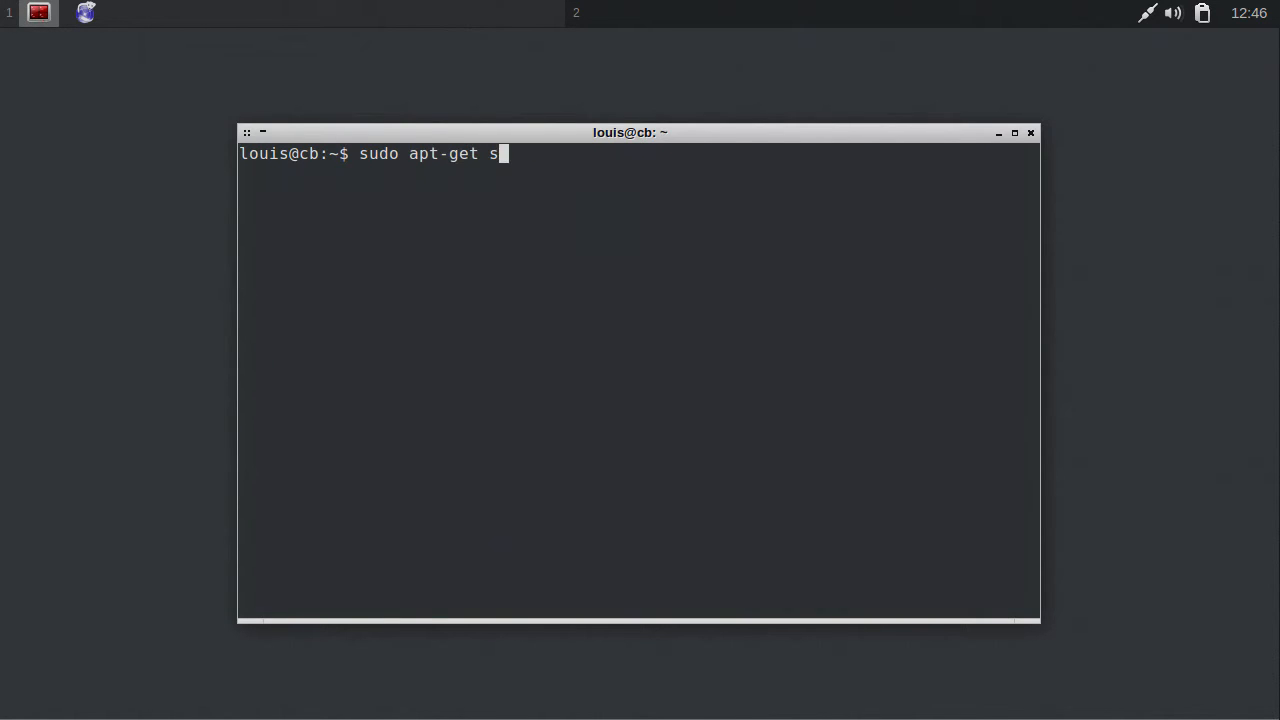
{"action": "type", "text": "install build-essential libas"}
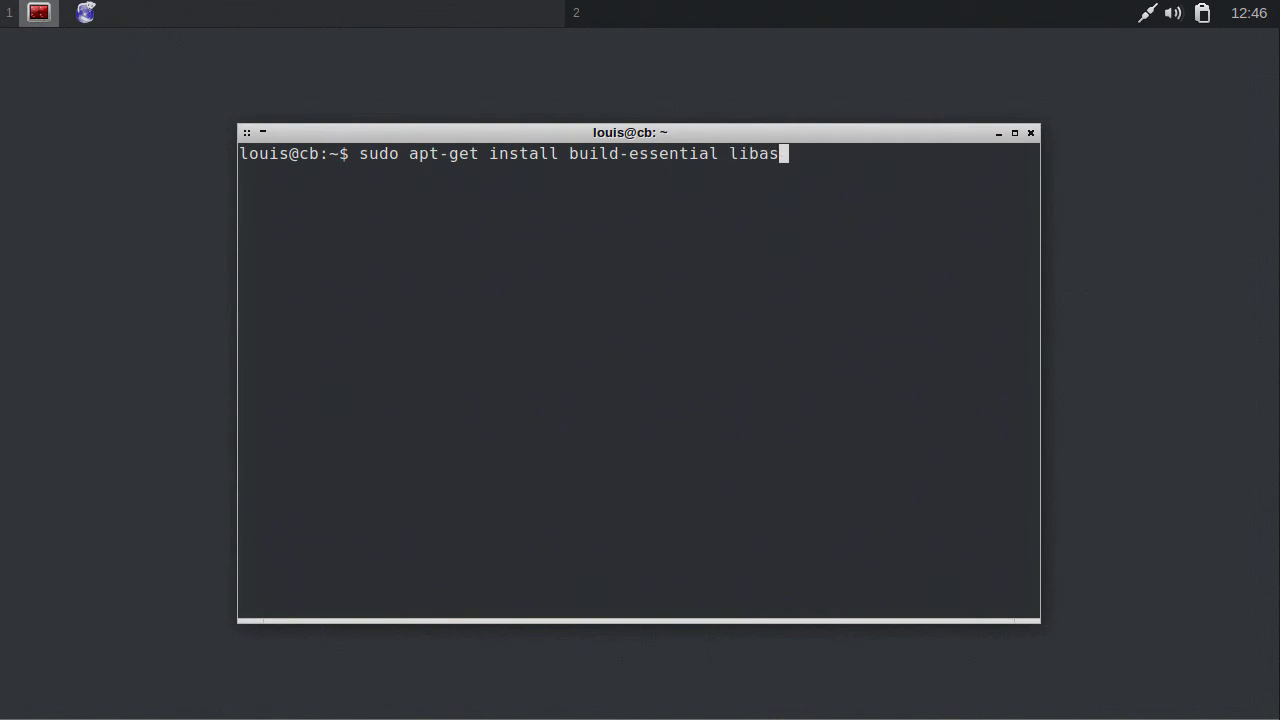
{"action": "type", "text": "ound2 libasound2"}
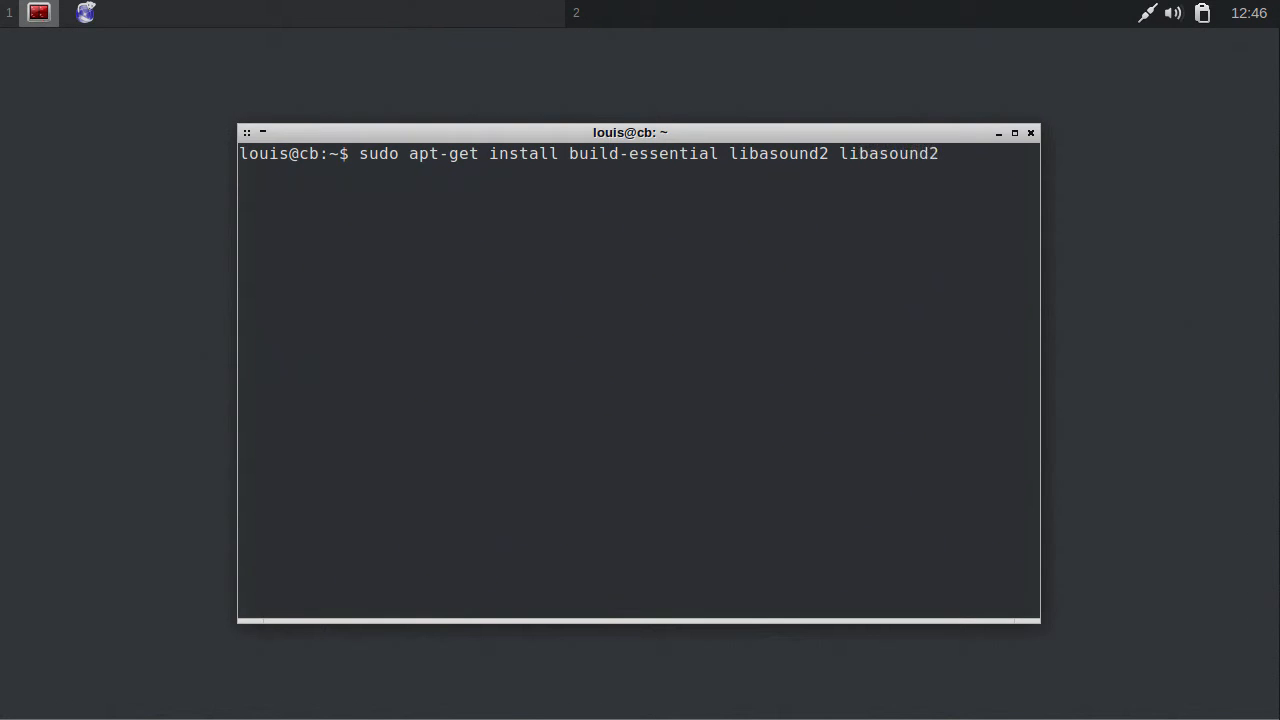
{"action": "type", "text": "-dev libsdl"}
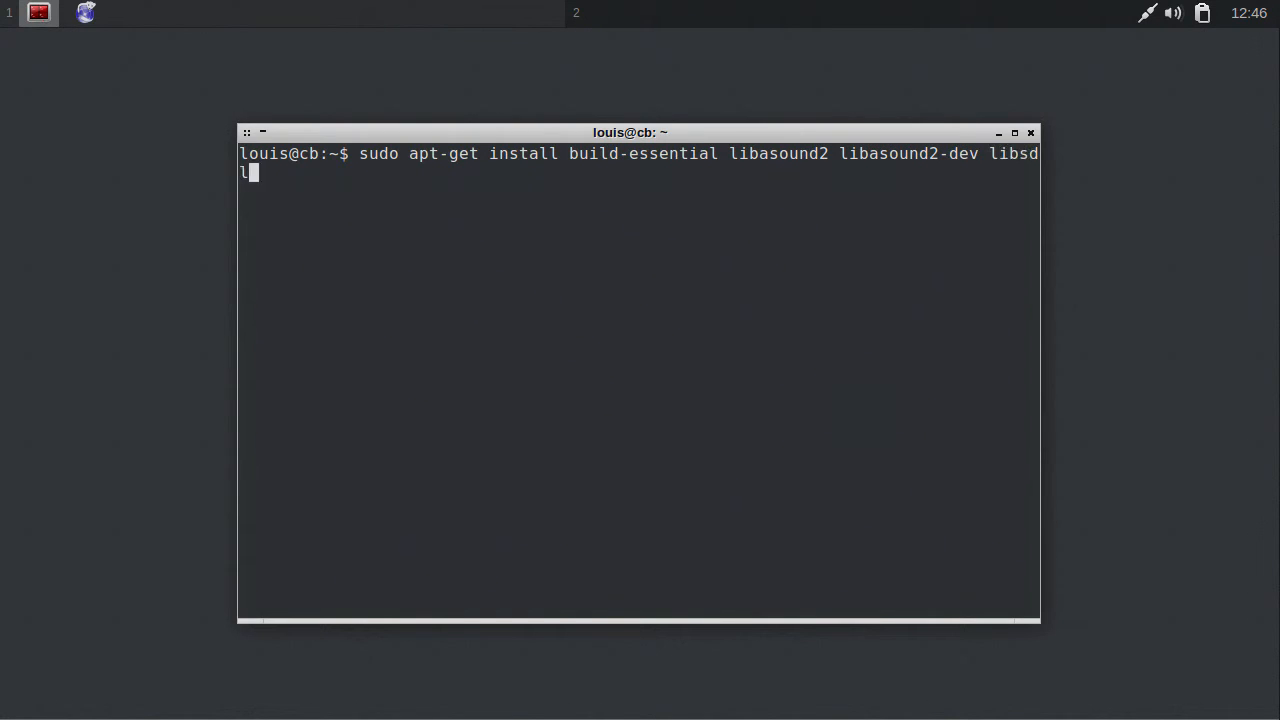
{"action": "type", "text": "-ttf2.0-dev libs"}
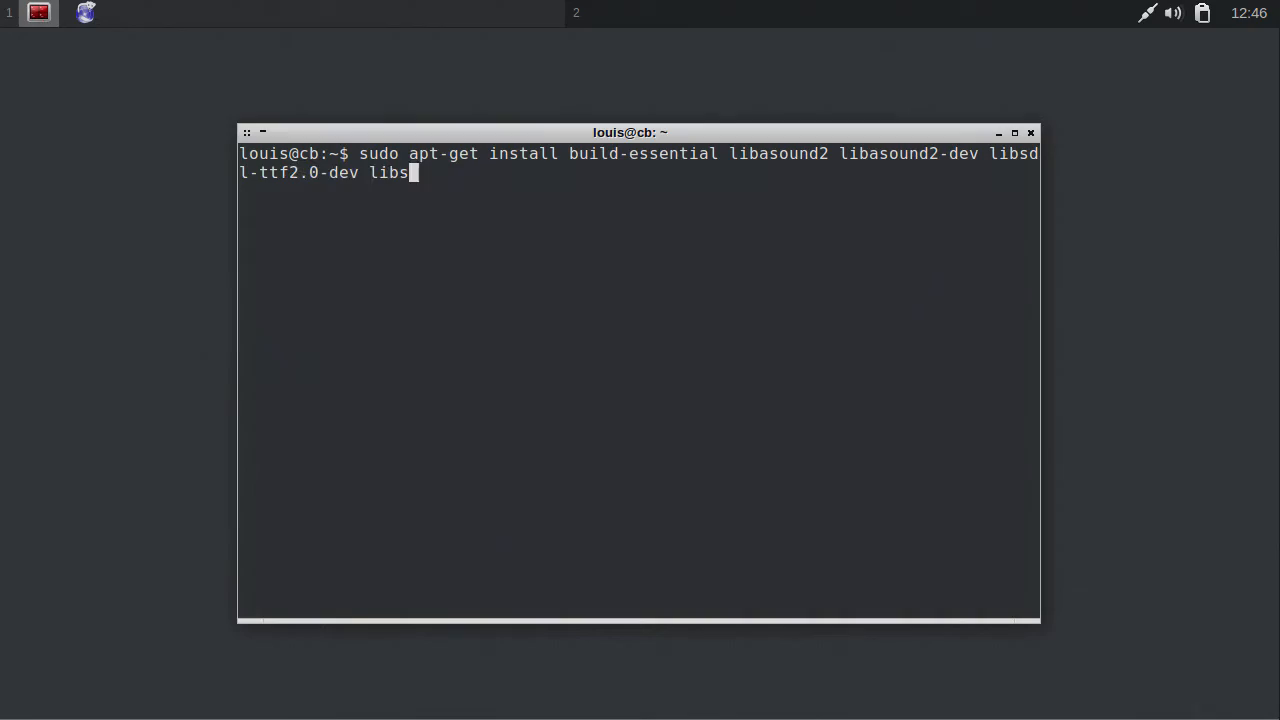
{"action": "key", "text": "Return"}
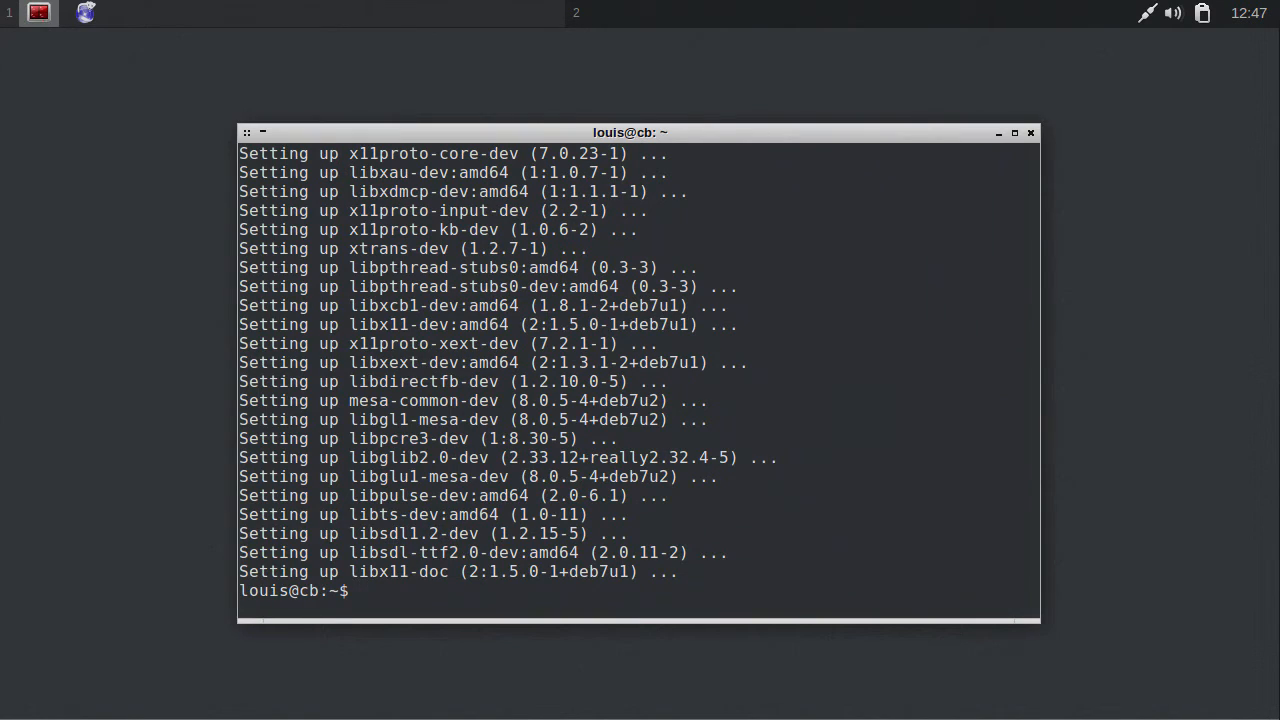
Install libjack-dev, jackd and qjackctl with sudo apt-get, confirming the prompt.
{"action": "type", "text": "sudo apt-get install"}
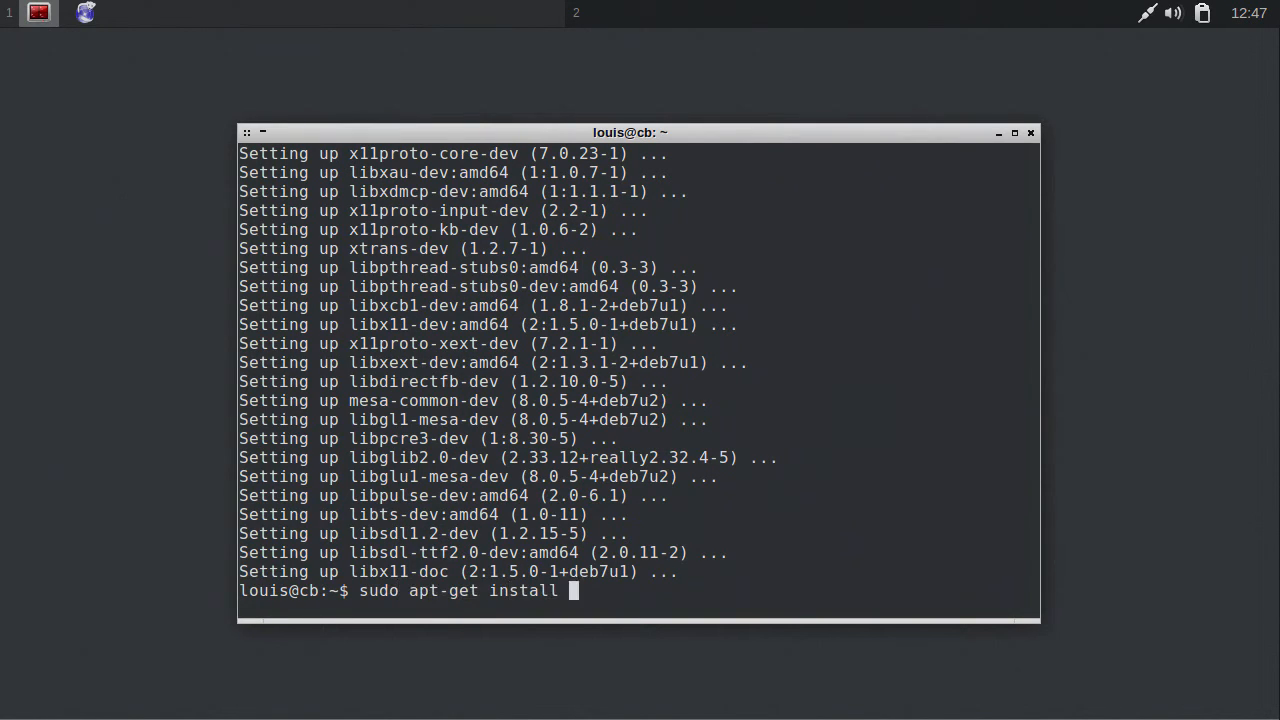
{"action": "type", "text": "libjack-d"}
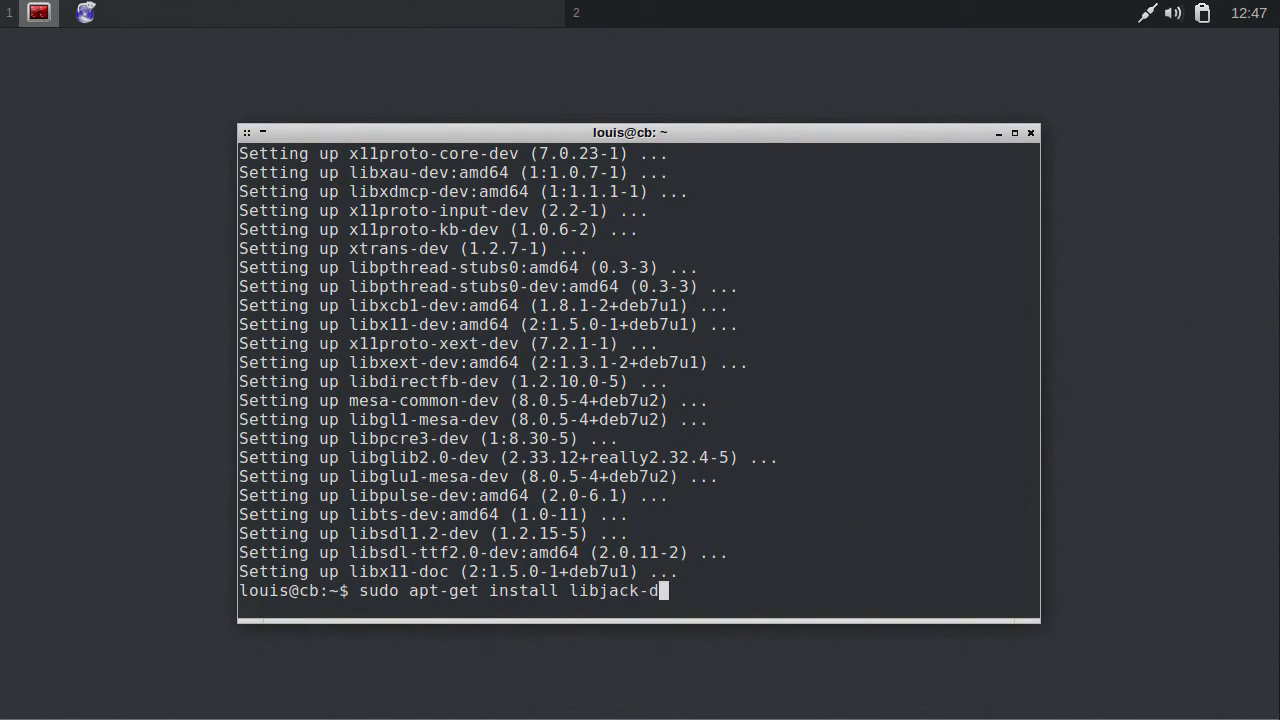
{"action": "type", "text": "ev jackd qjackctl"}
{"action": "type", "text": "y"}
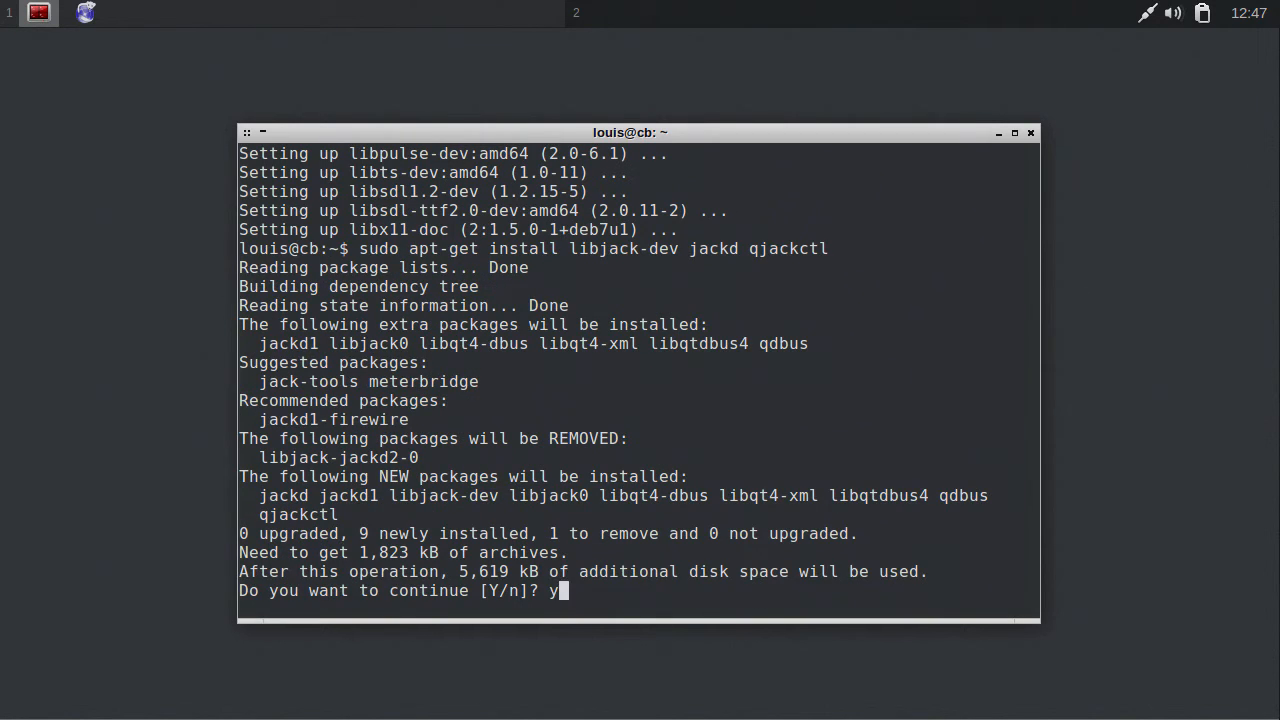
{"action": "key", "text": "Return"}
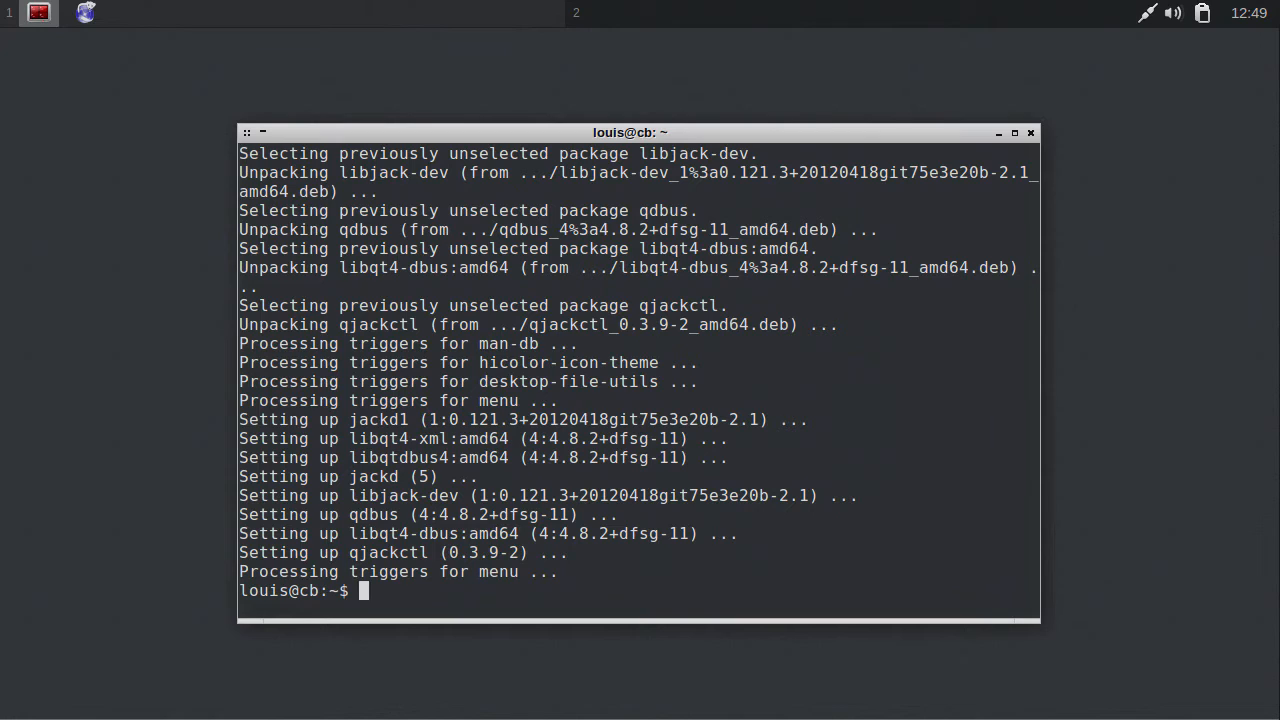
Install cdparanoia, mpg123 and ffmpeg with sudo apt-get, then clear the screen.
{"action": "type", "text": "sudo"}
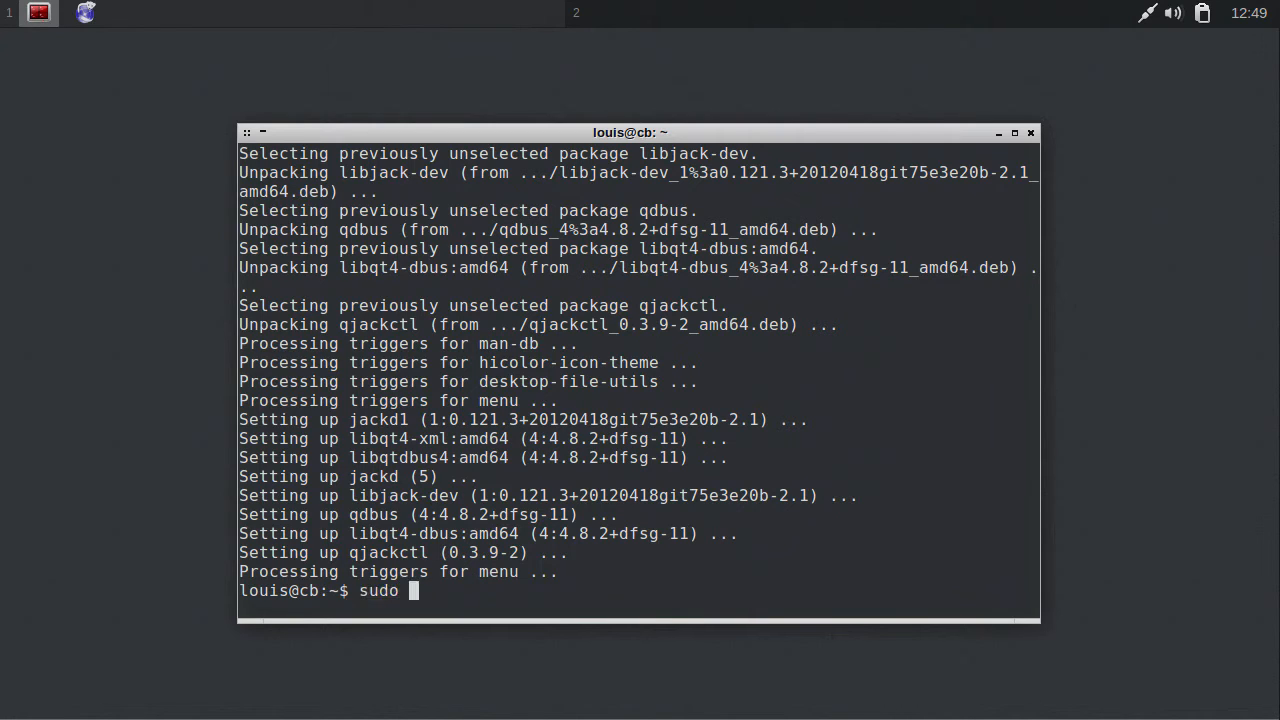
{"action": "type", "text": "apt-get install cd"}
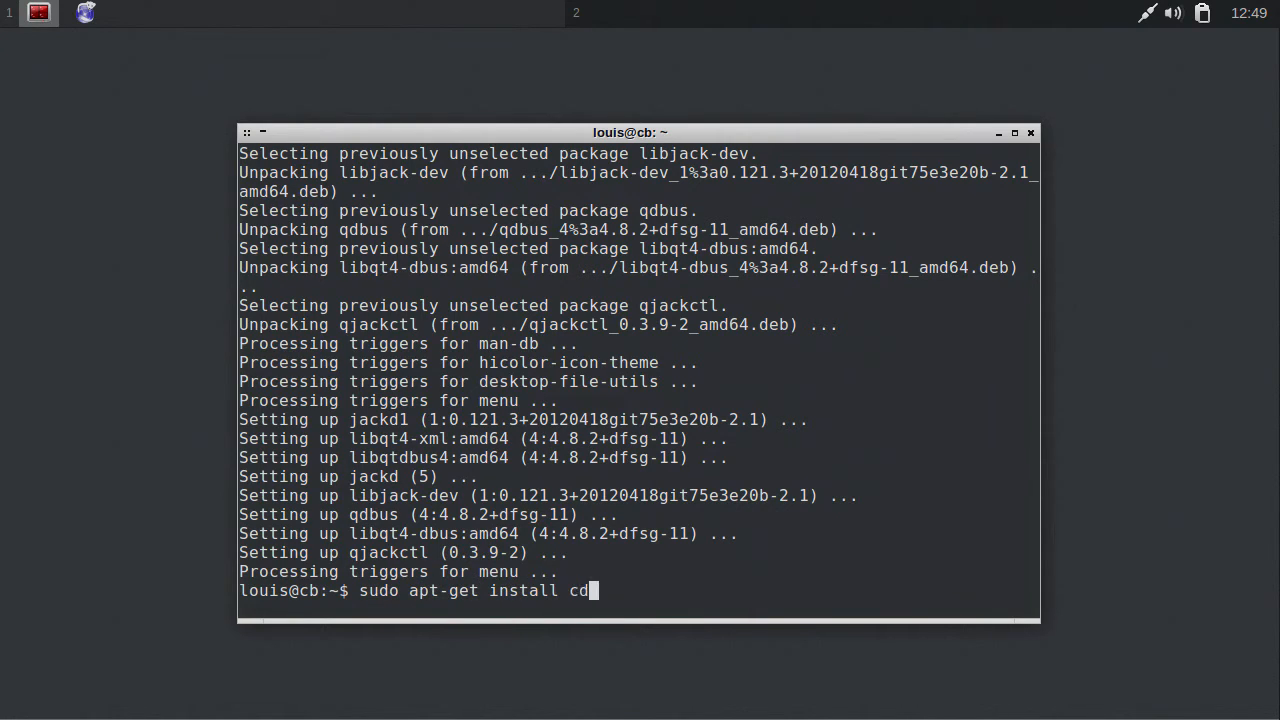
{"action": "type", "text": "paranoia"}
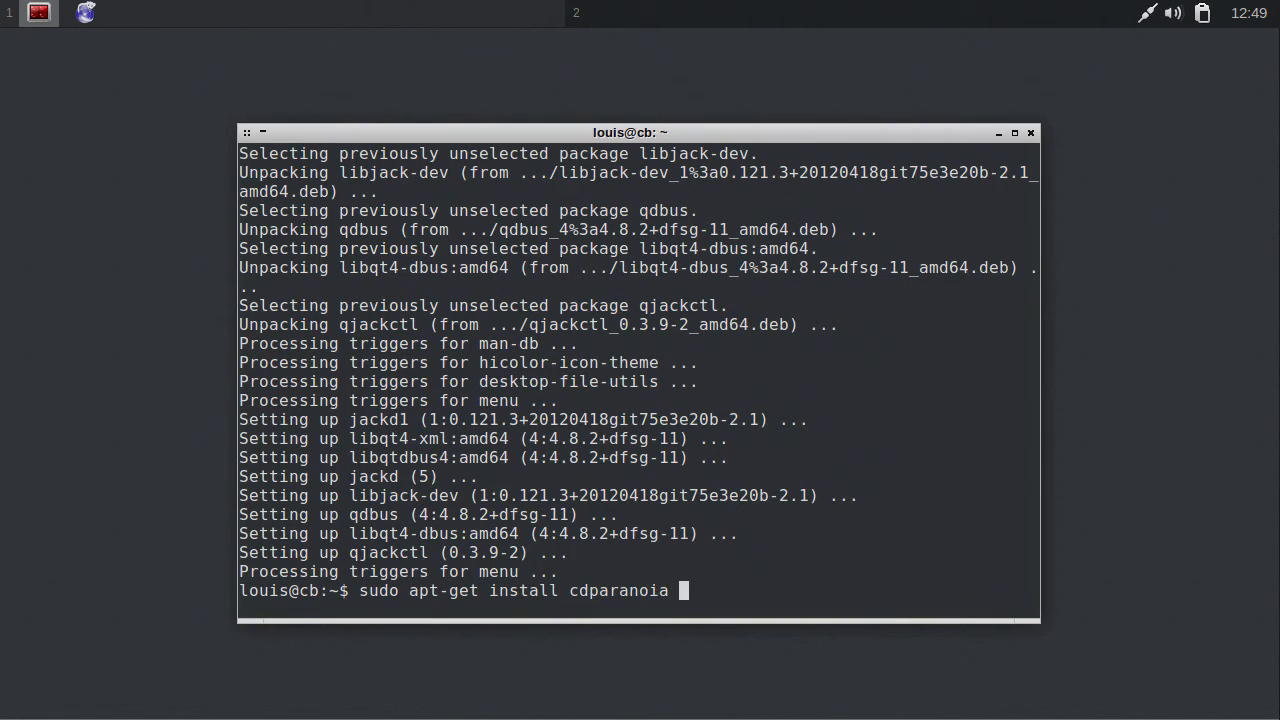
{"action": "type", "text": "mpg123"}
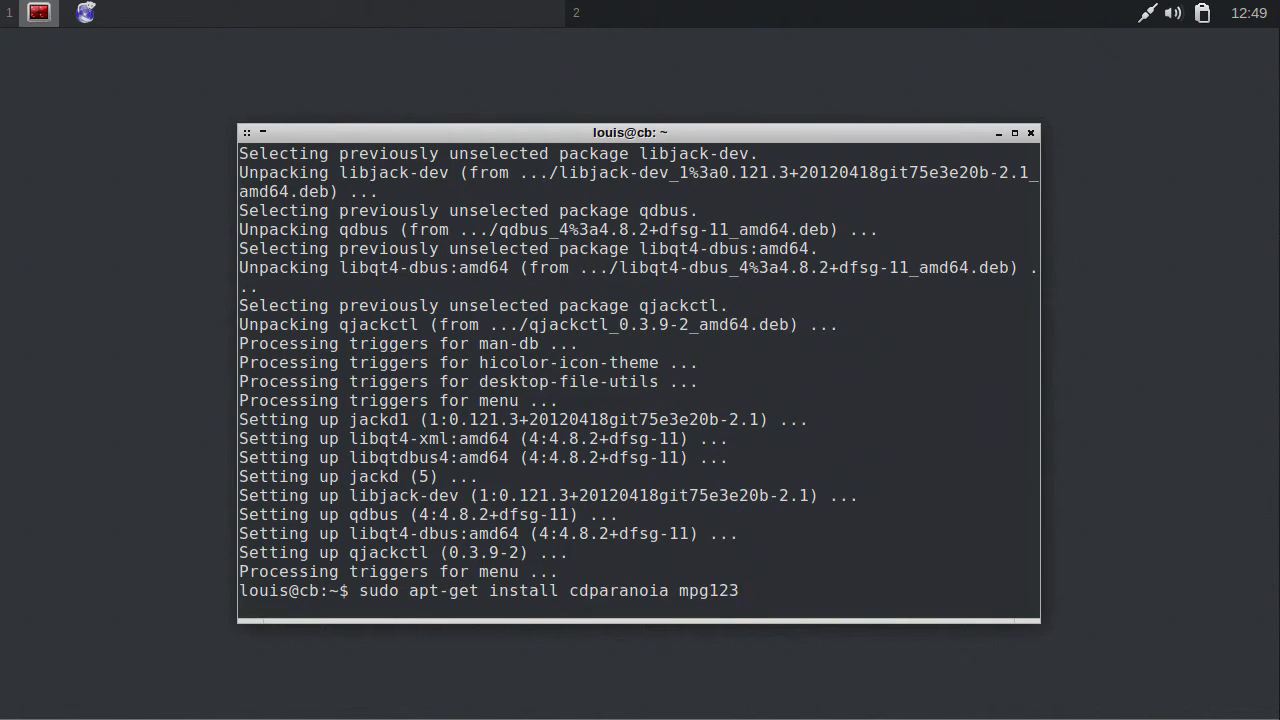
{"action": "type", "text": "ffmpeg"}
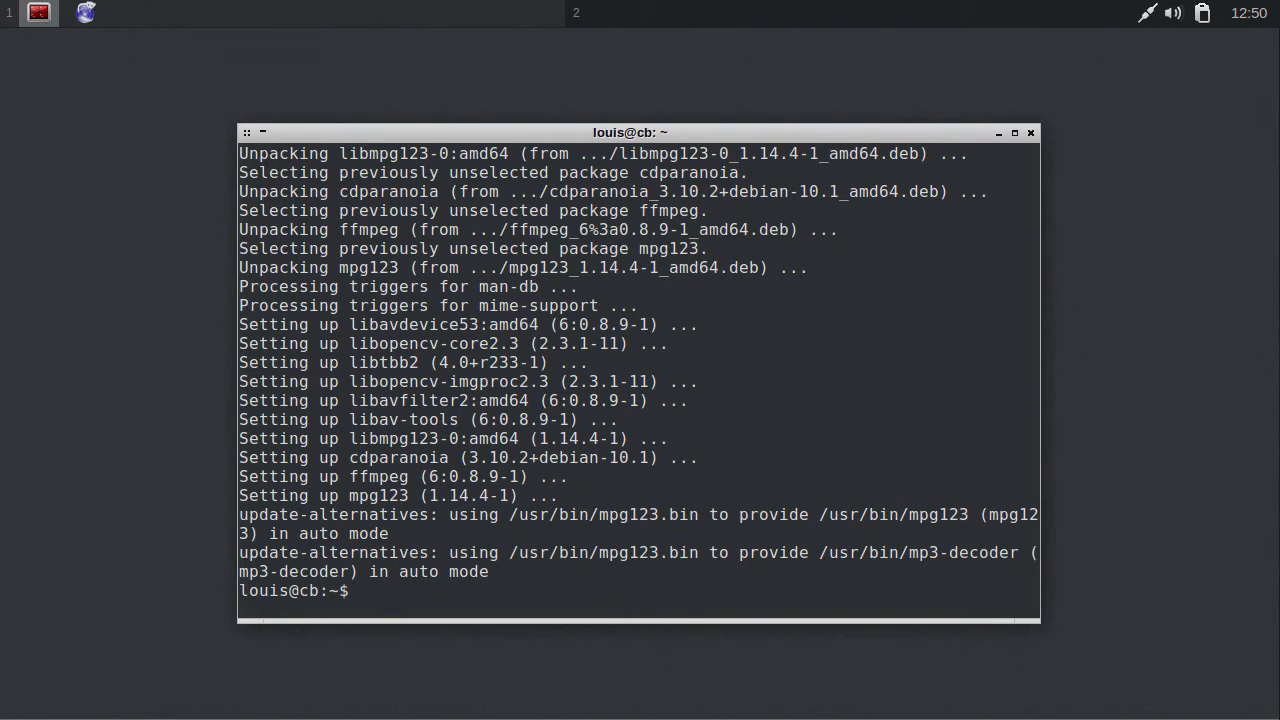
{"action": "type", "text": "clear"}
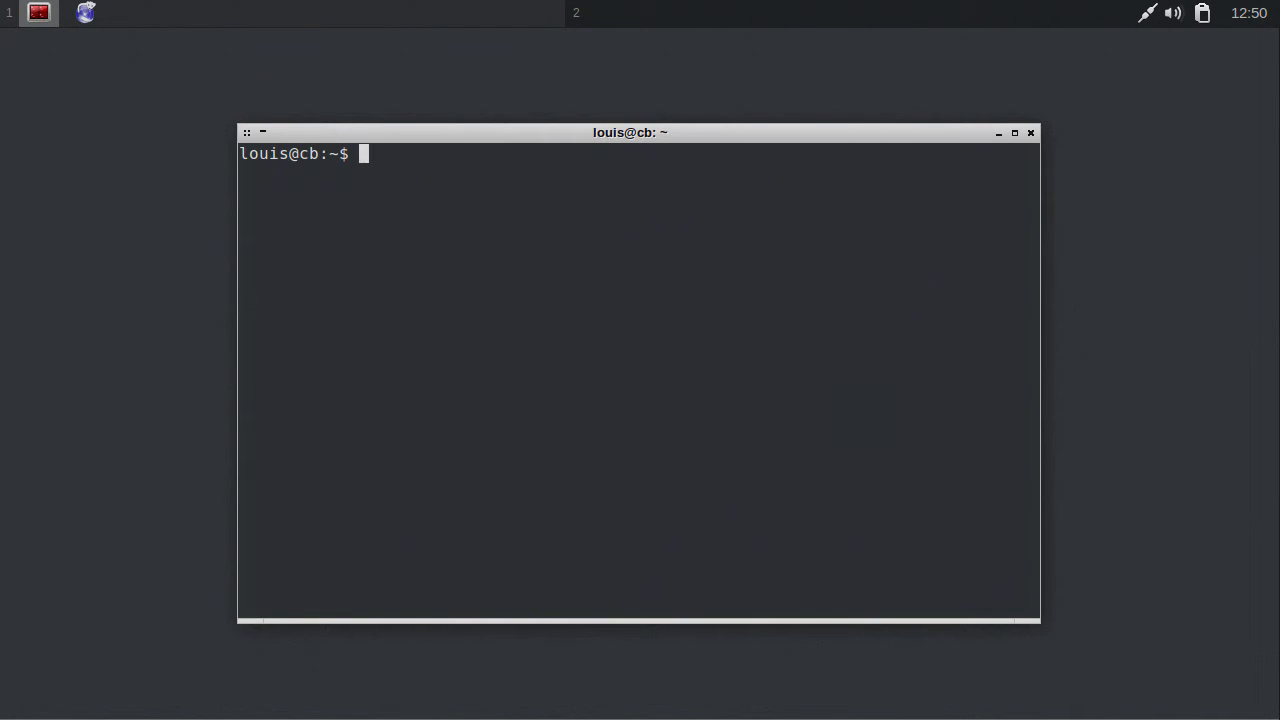
Extract Downloads/xwax-1.4.tar.gz with tar xvf and cd into xwax-1.4/.
{"action": "type", "text": "tar"}
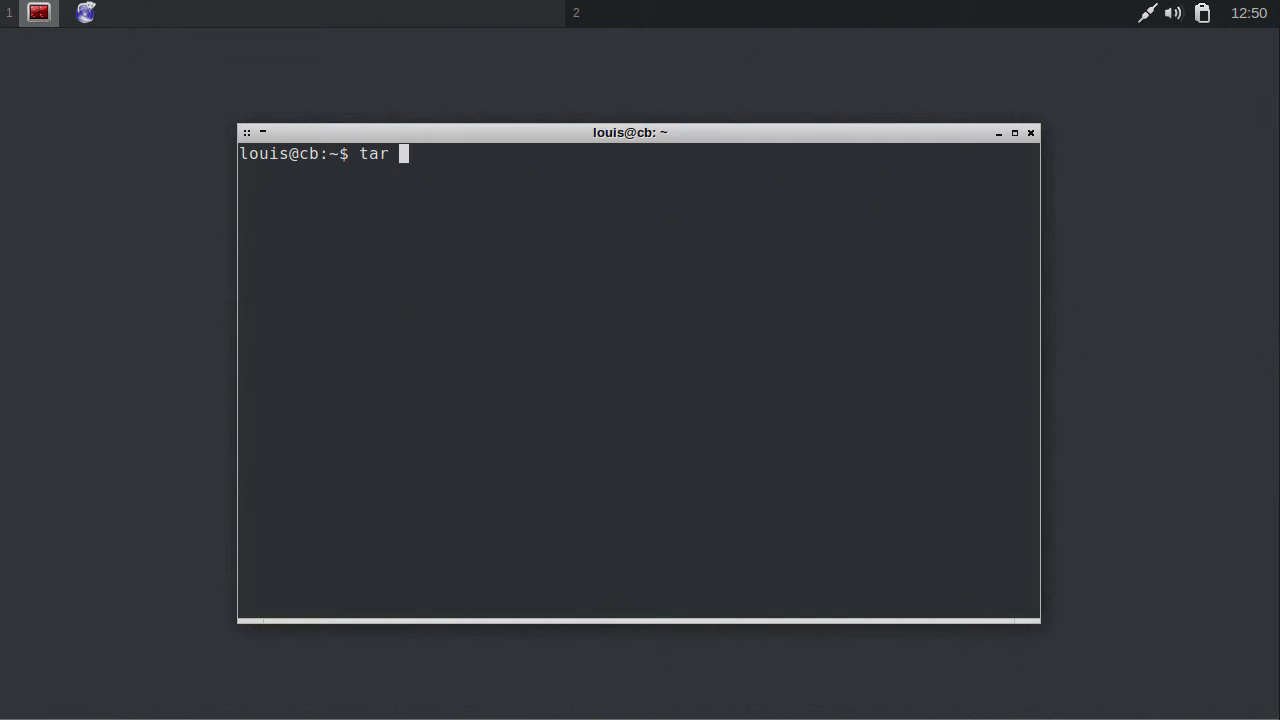
{"action": "type", "text": "xvf"}
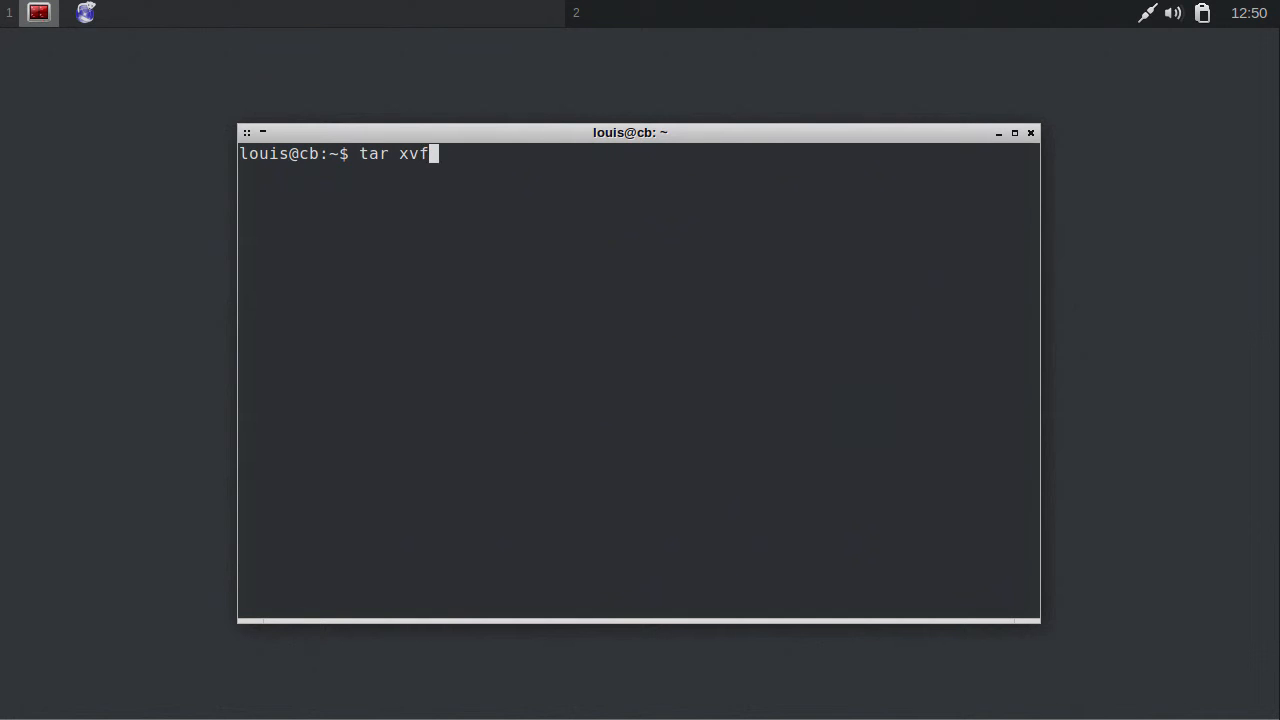
{"action": "type", "text": "d"}
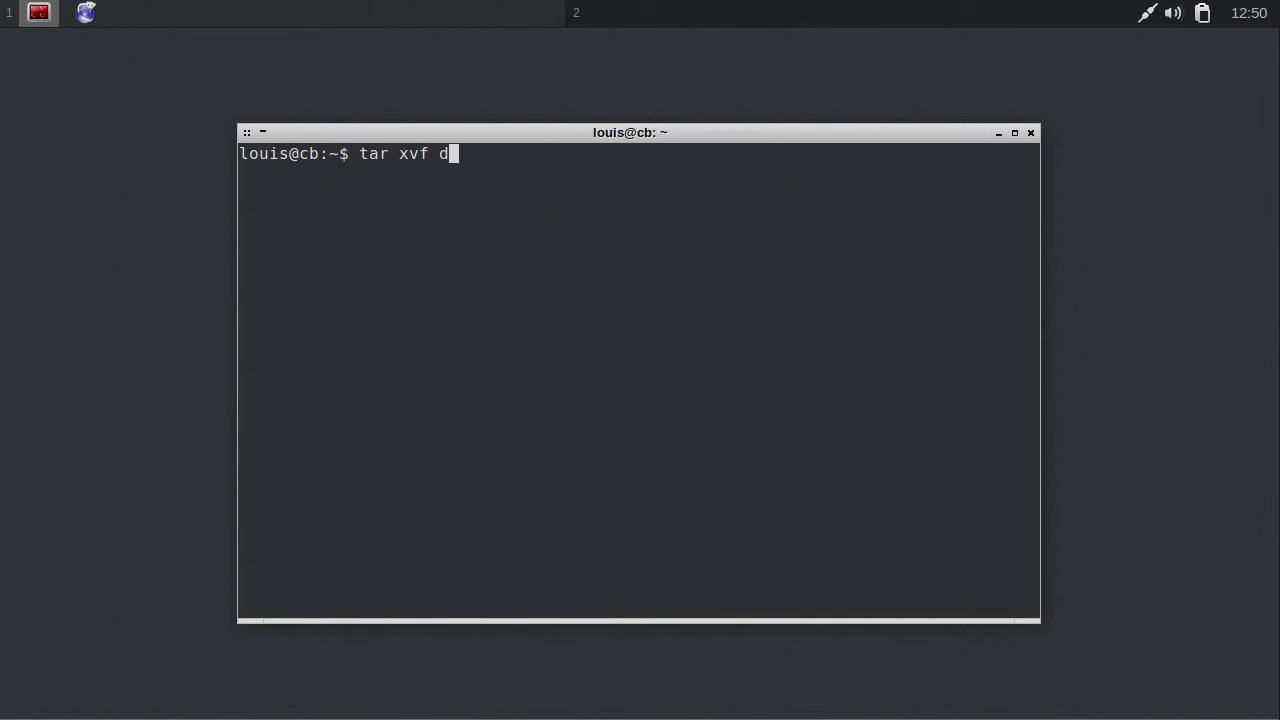
{"action": "type", "text": "ownloads/x"}
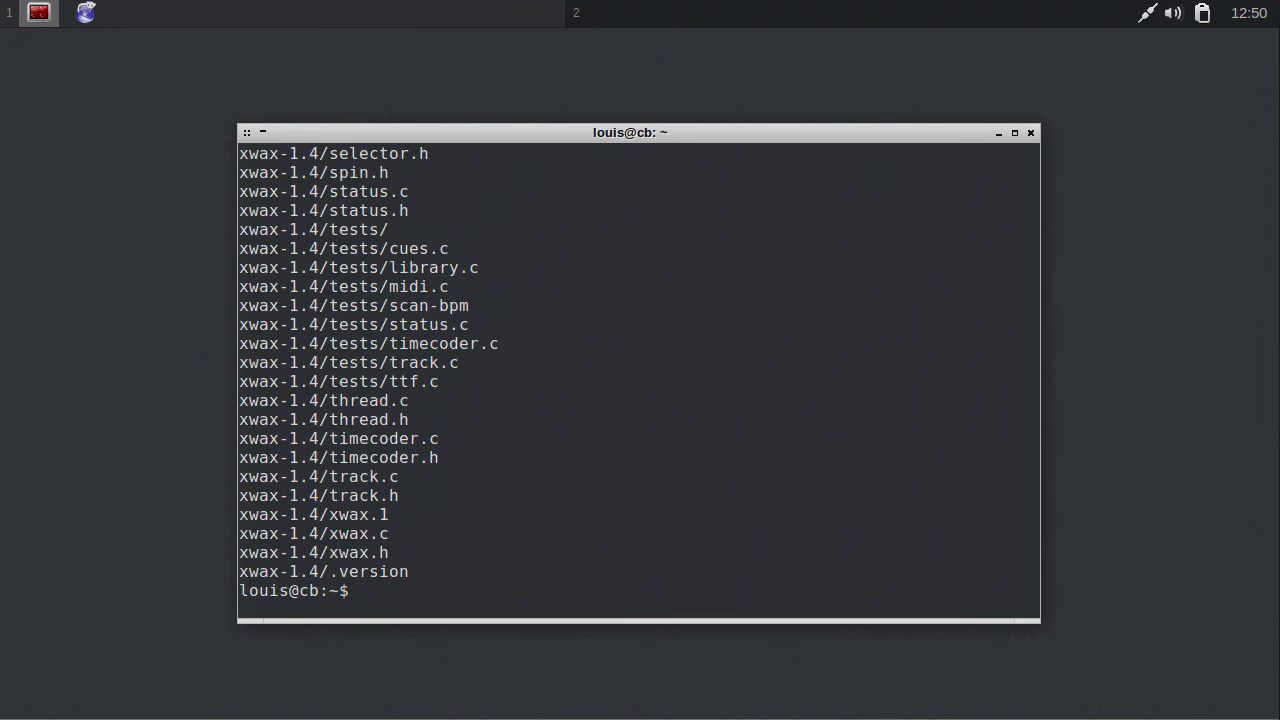
{"action": "type", "text": "cd xwax-1.4/"}
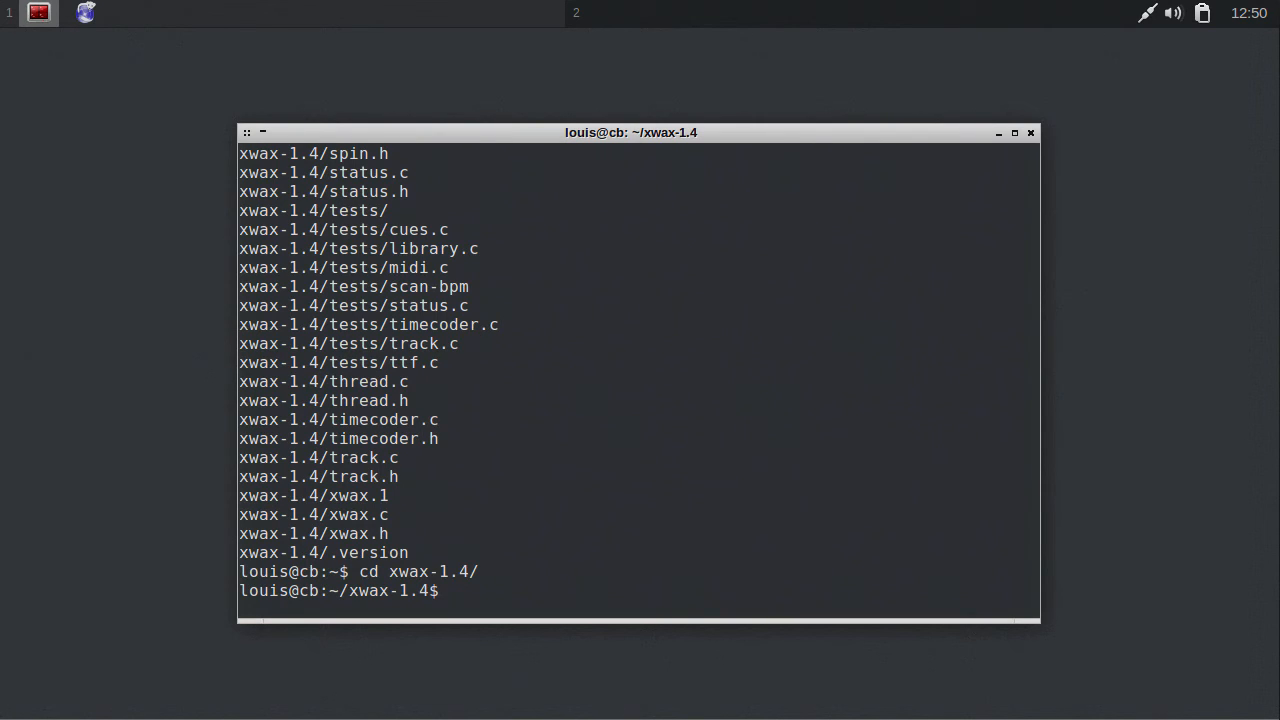
Run ./configure with --prefix /usr, ALSA and JACK enabled.
{"action": "type", "text": ".configure"}
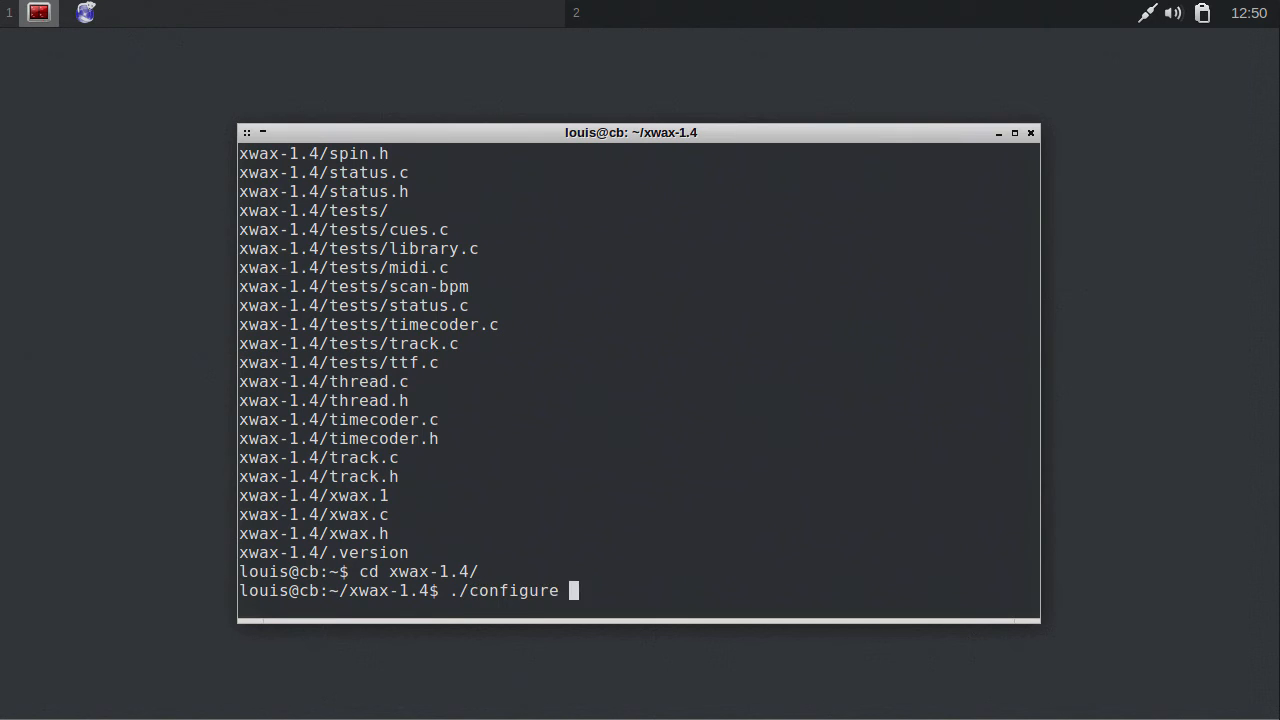
{"action": "type", "text": "--prefix"}
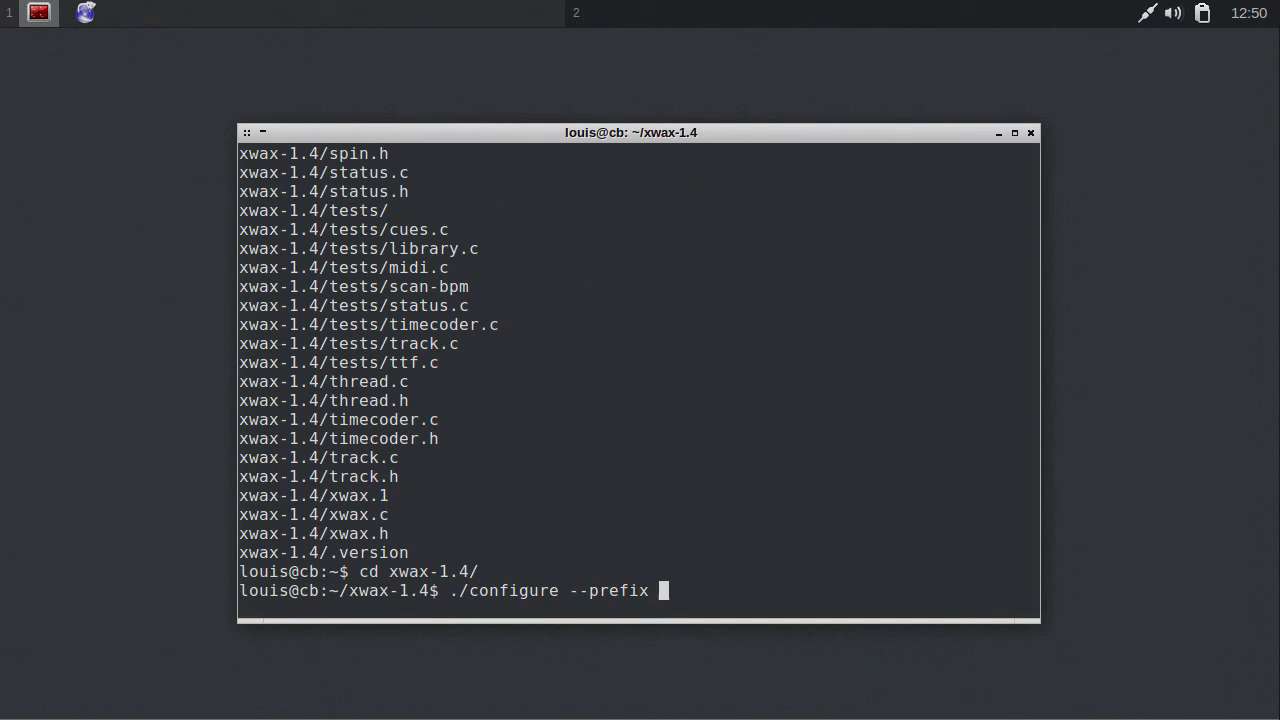
{"action": "type", "text": "/usr --enable-alsa --enable-jack"}
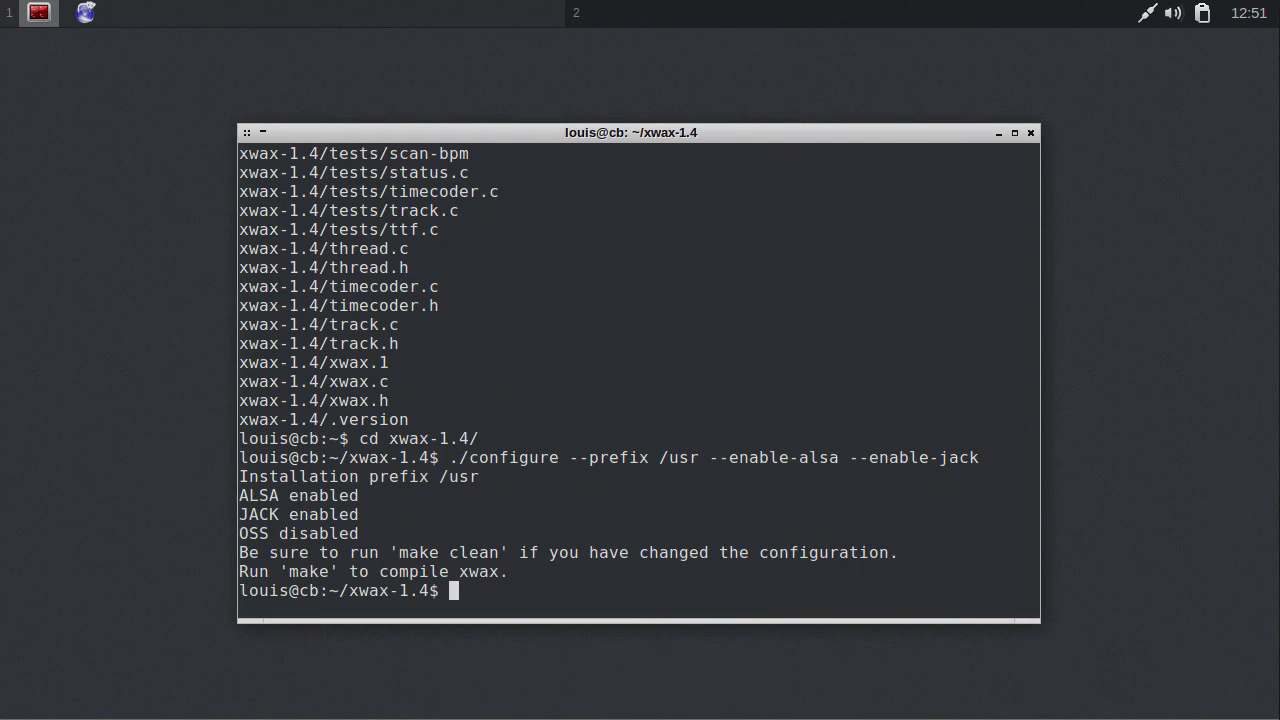
Build with make, run sudo make install, then launch xwax to show its 1.4 banner.
{"action": "type", "text": "mak"}
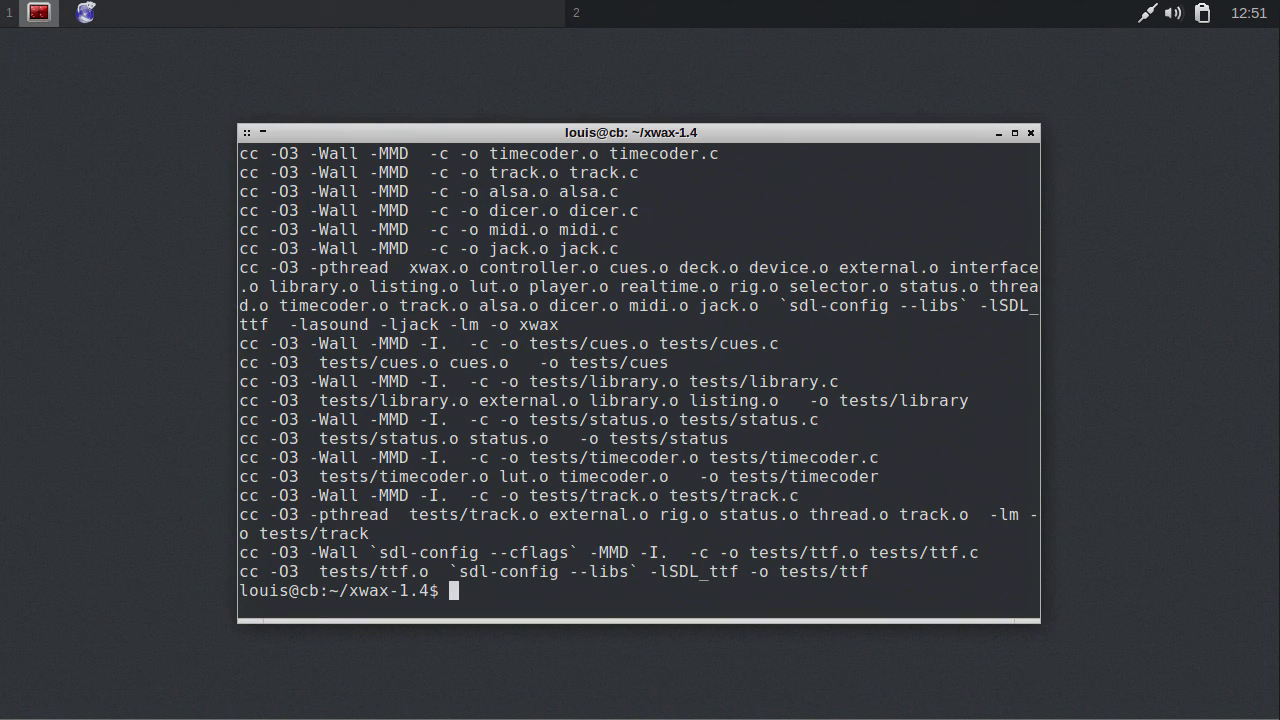
{"action": "type", "text": "sudo make i"}
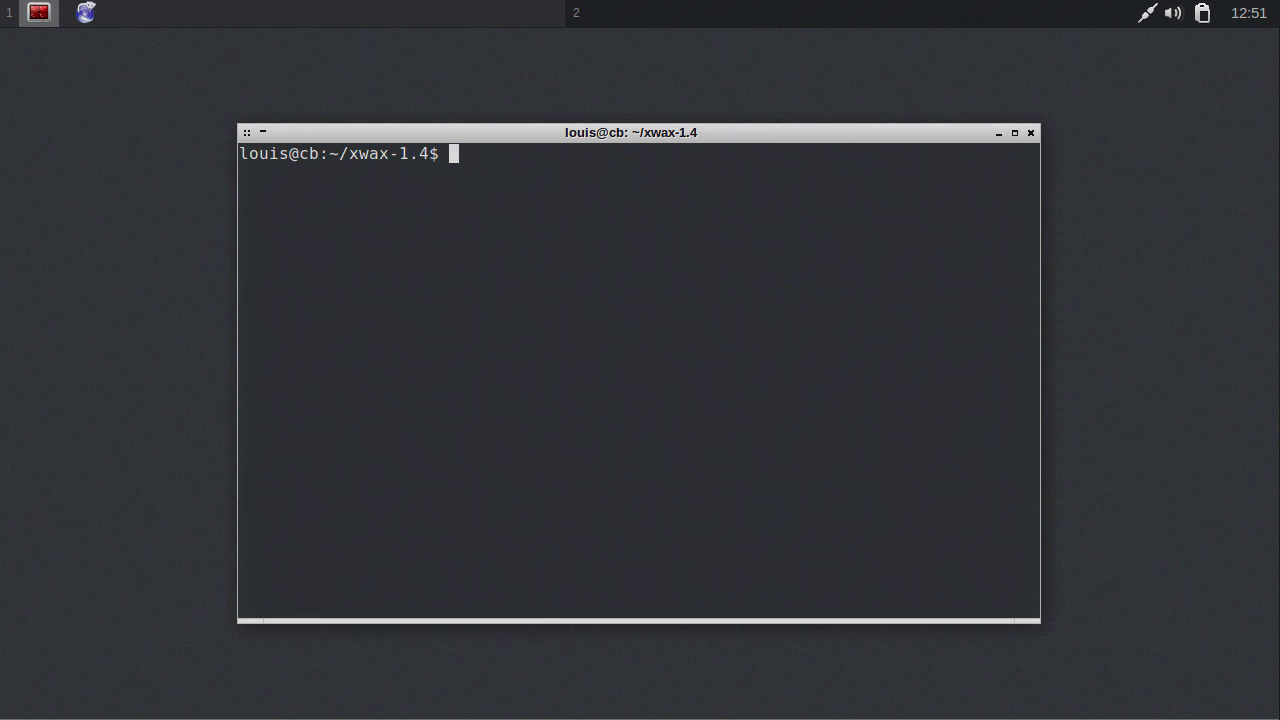
{"action": "type", "text": "xwax"}
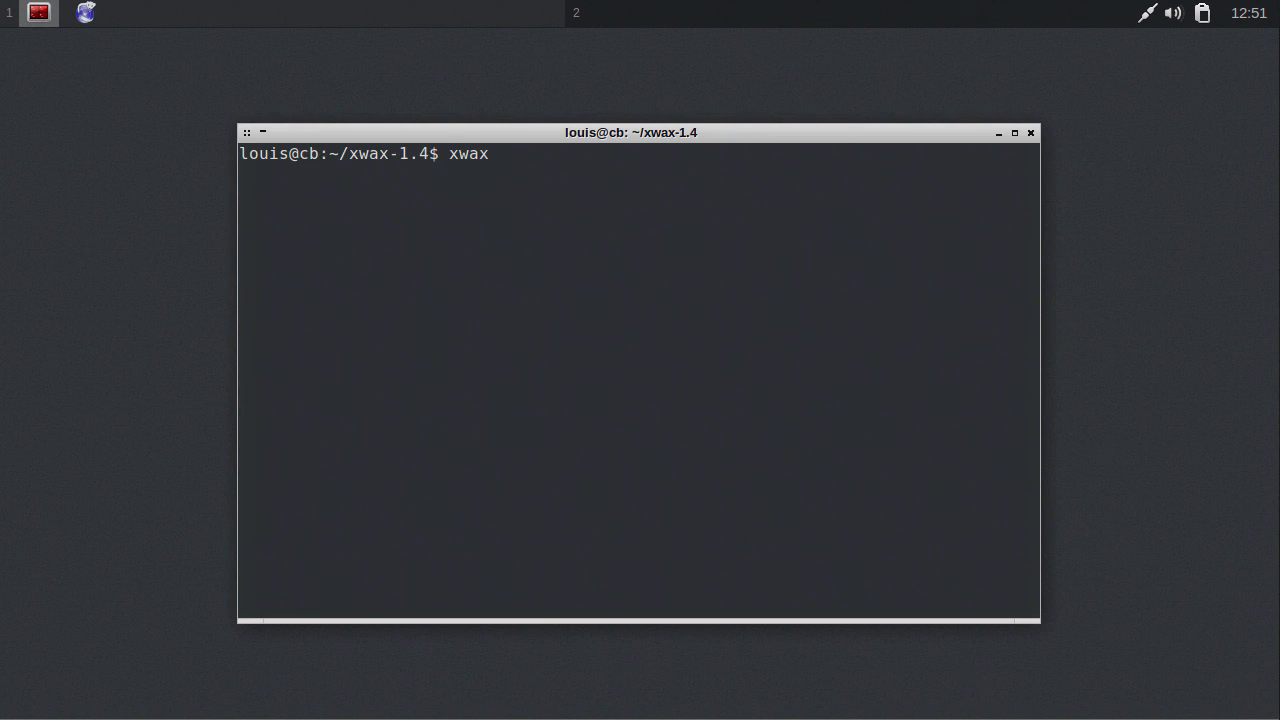
{"action": "key", "text": "Return"}
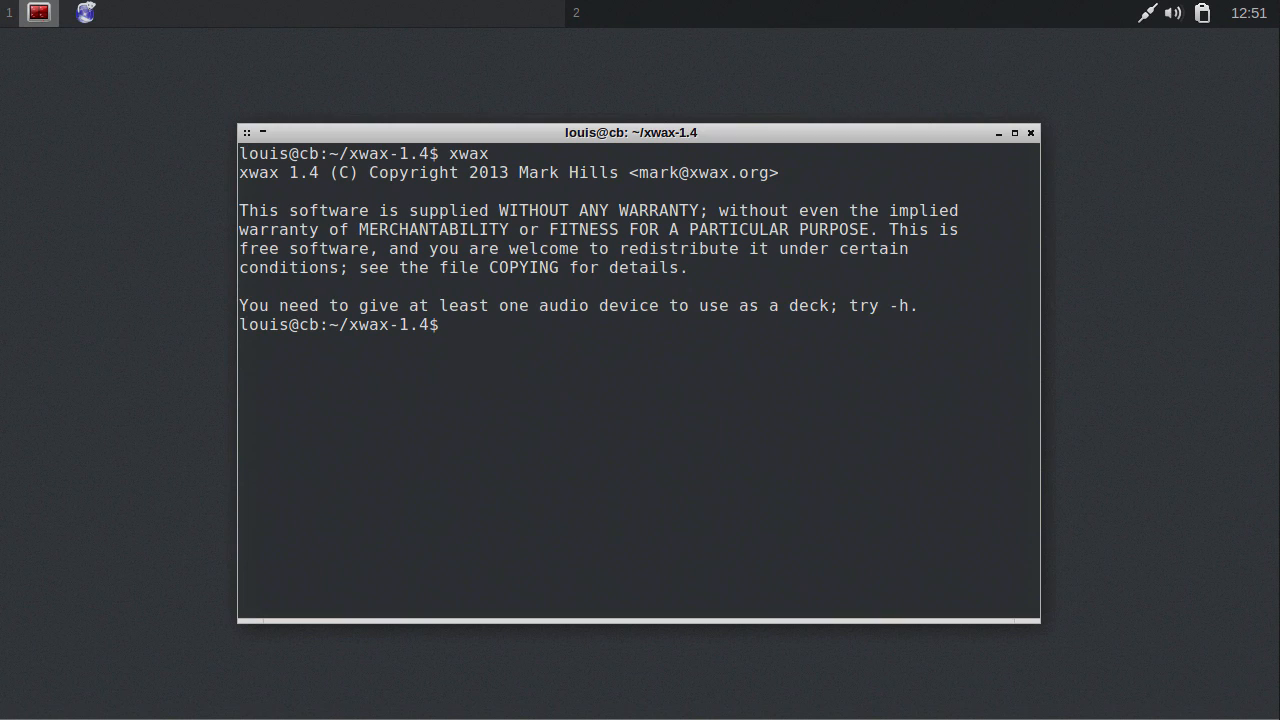